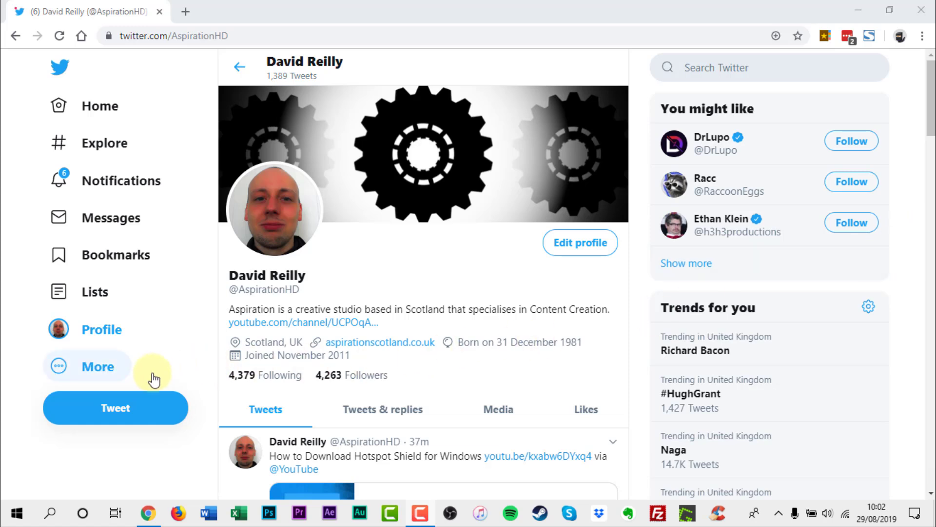
Expand the More menu in the left sidebar listing Settings and privacy.
click(75, 377)
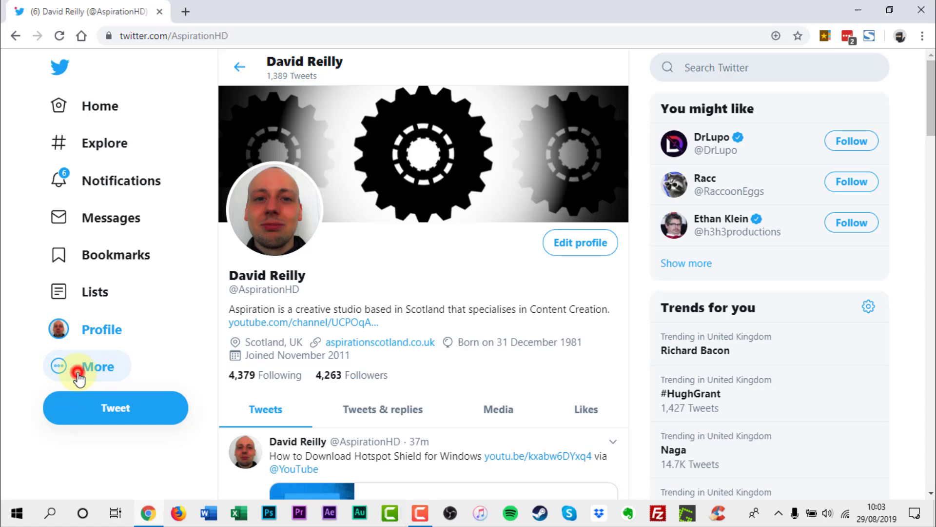
click(75, 369)
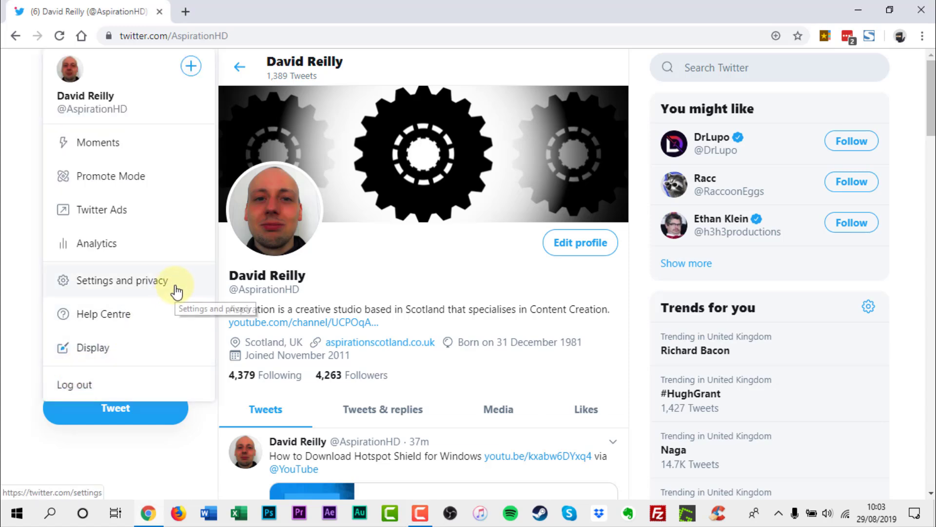
Go to Settings and privacy > Notifications, toggling the Quality filter off and back on.
click(122, 281)
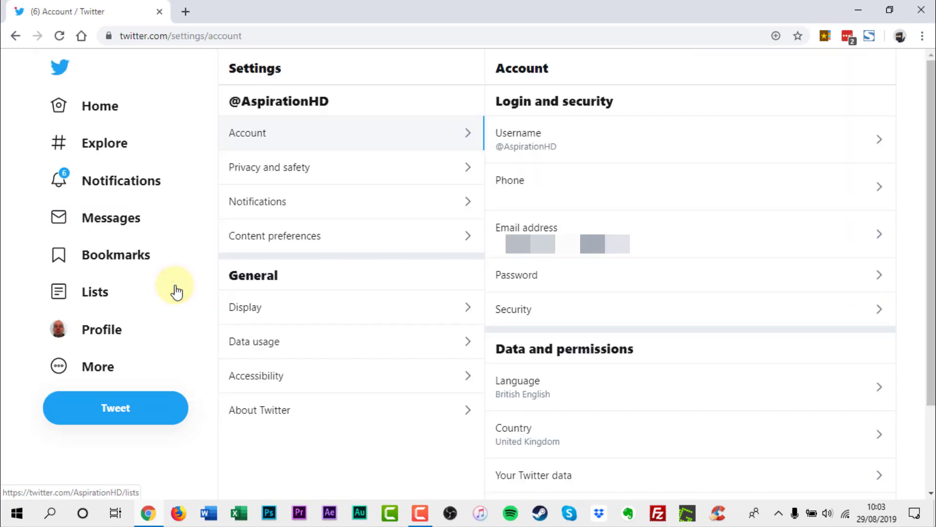
mouse_move(315, 206)
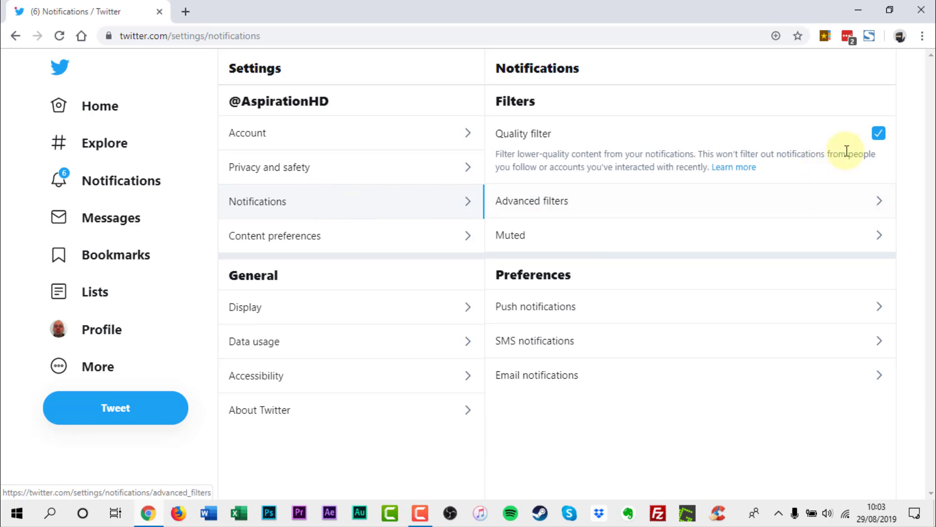
click(878, 132)
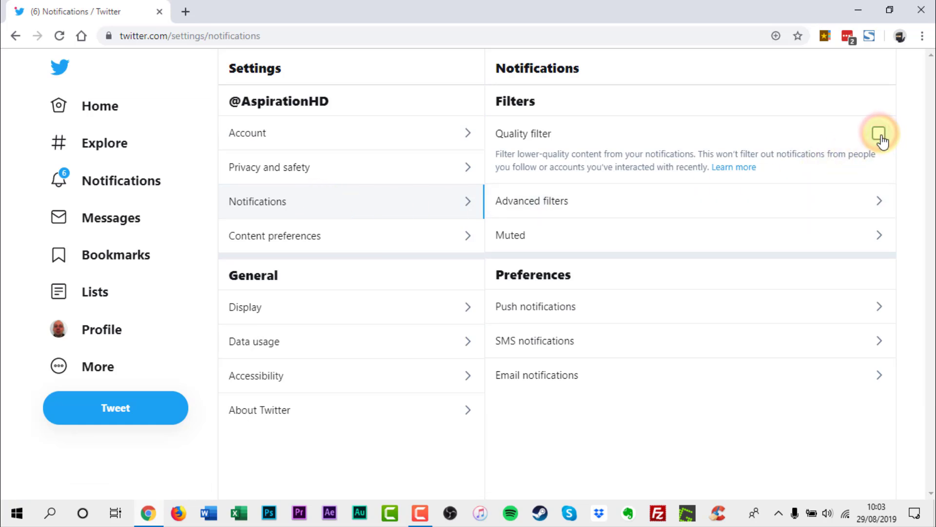
click(878, 133)
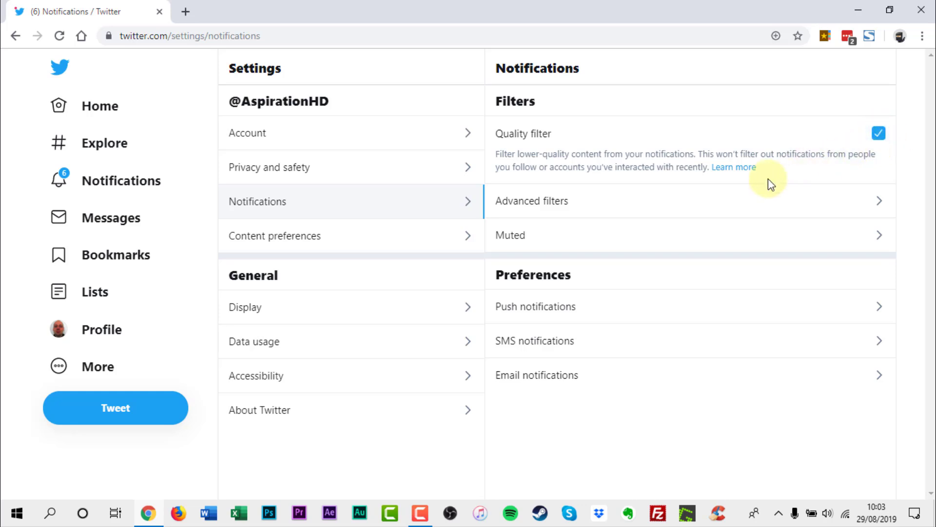
mouse_move(577, 206)
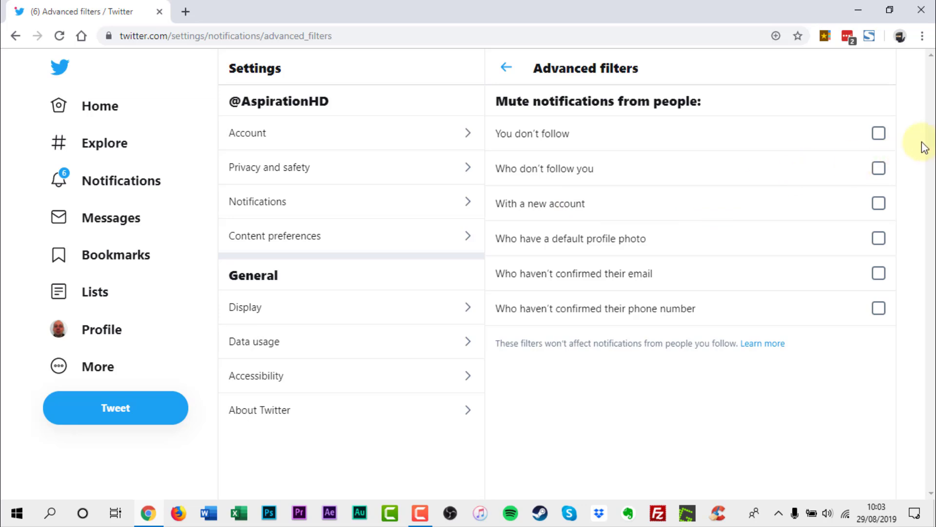
mouse_move(897, 169)
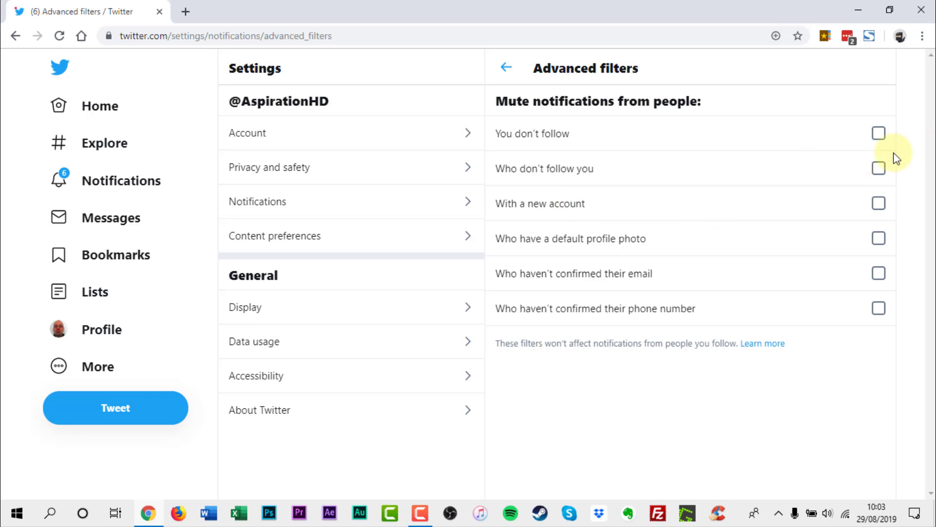
Tick the mute options: who don't follow you, unconfirmed email, unconfirmed phone number.
click(878, 168)
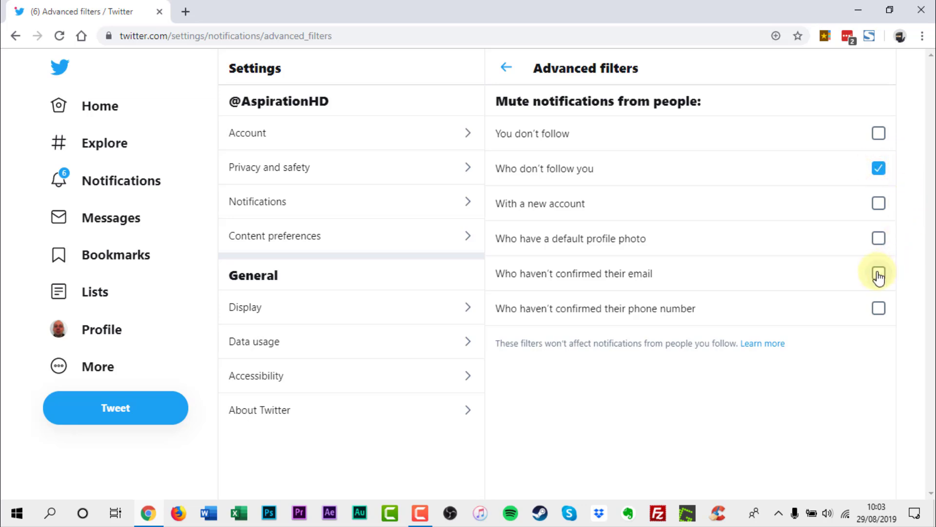
click(878, 273)
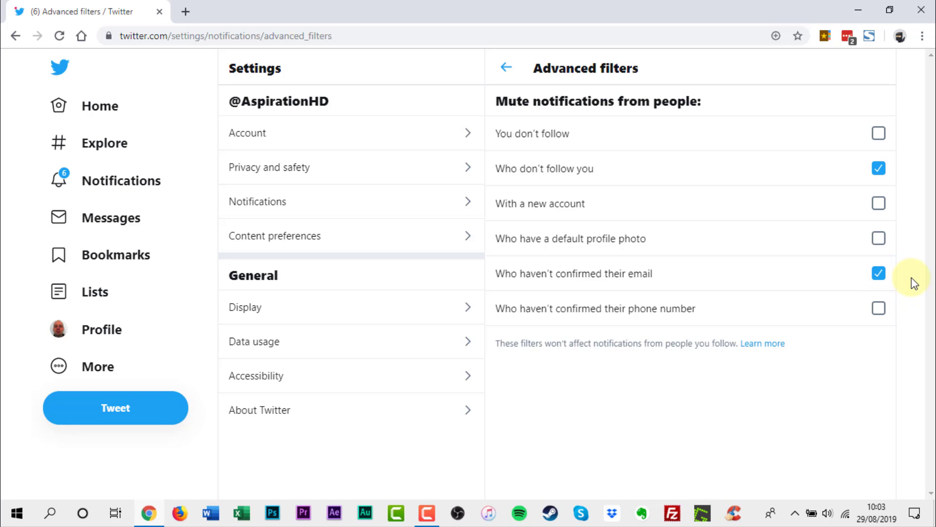
click(877, 308)
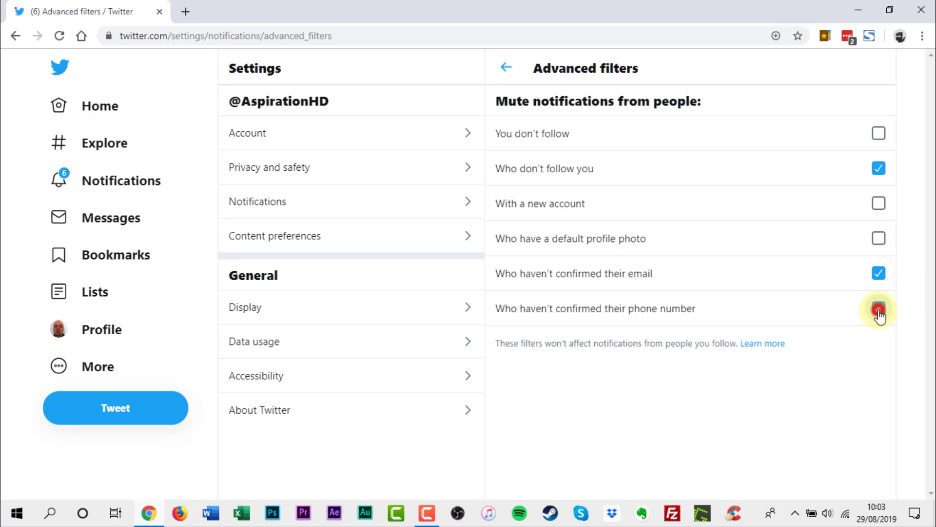
click(878, 307)
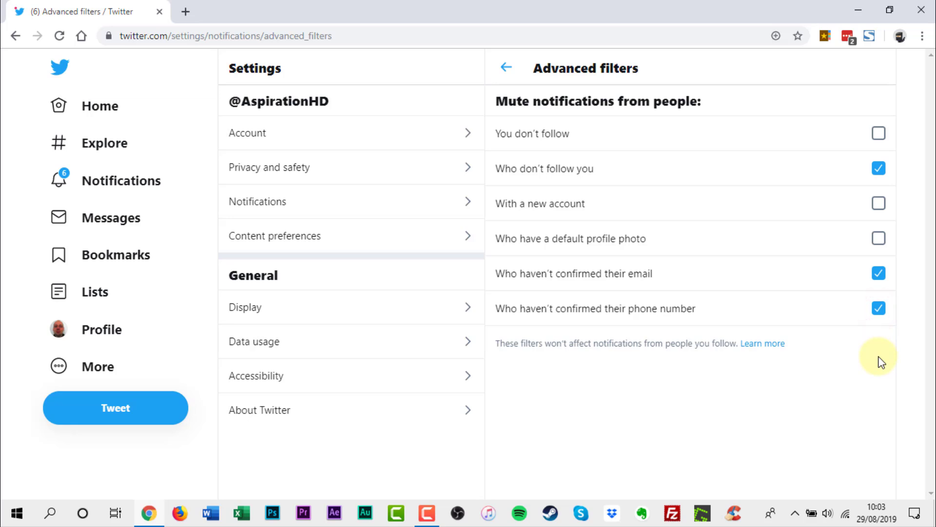